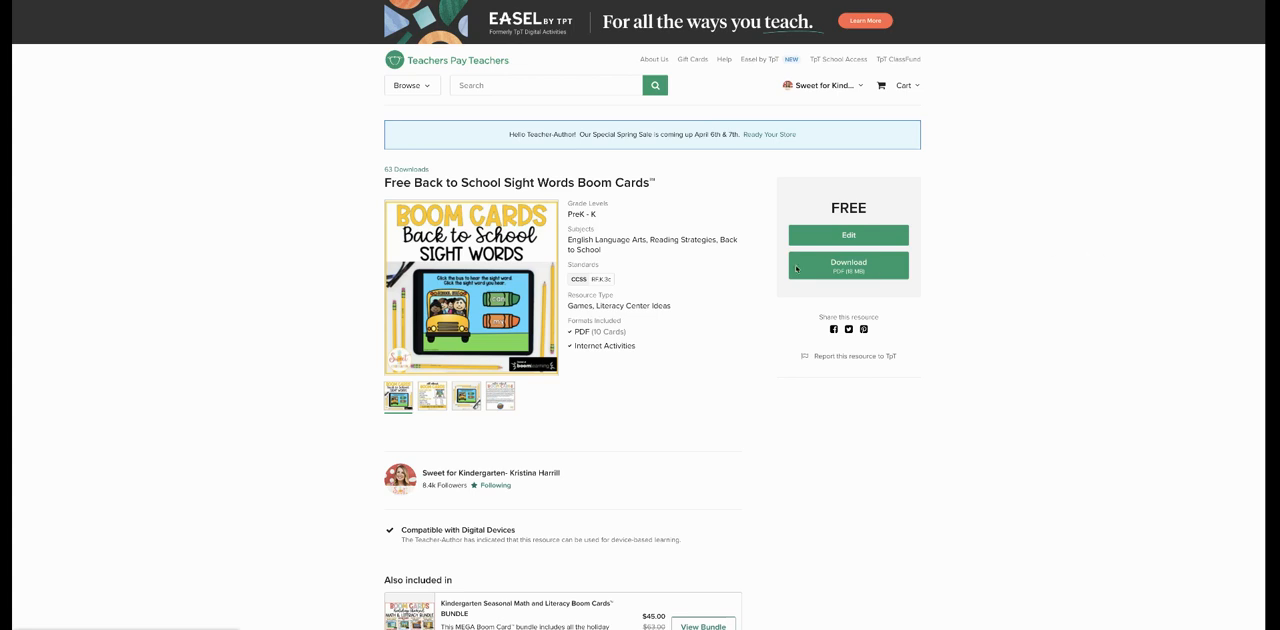
Download the free Back to School Sight Words Boom Cards resource from the TpT product page.
click(848, 264)
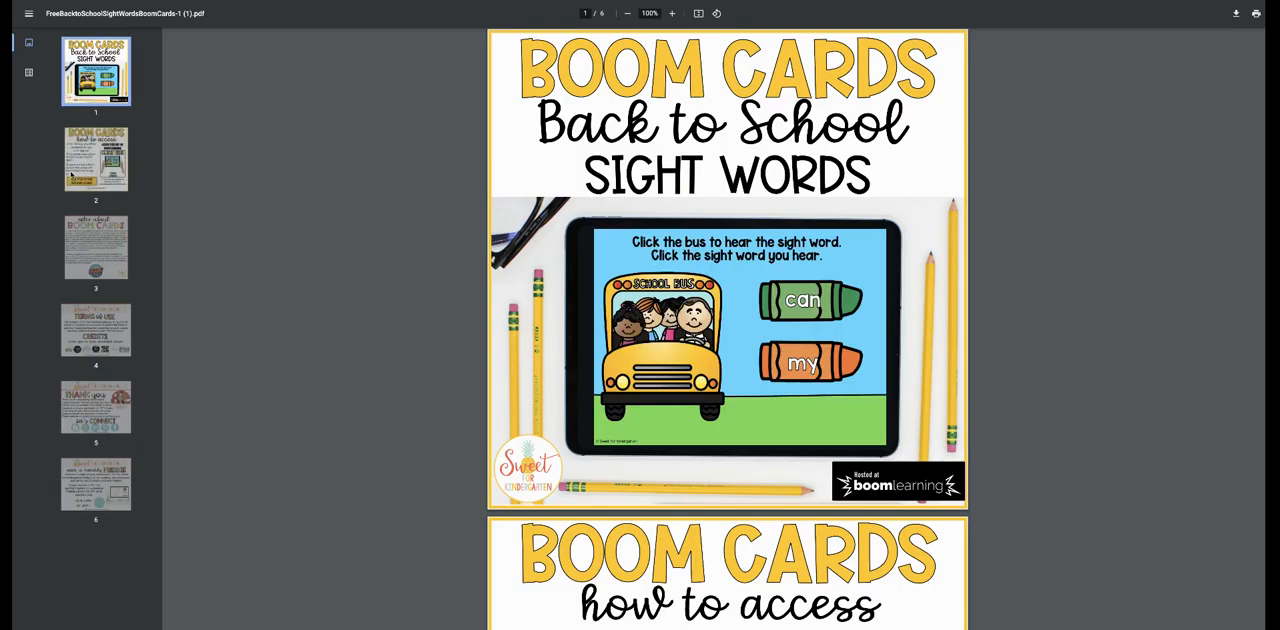
Scroll through the cover page of the downloaded Back to School Sight Words PDF.
scroll(down, 3)
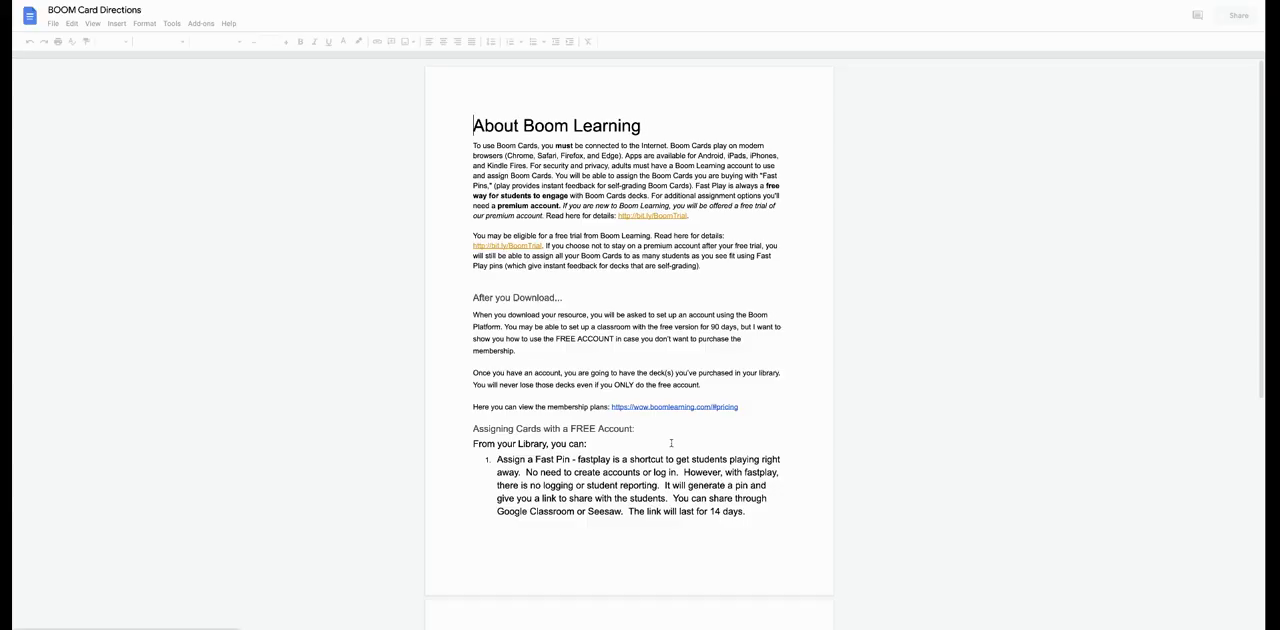
Scroll through the About Boom Learning section of the BOOM Card Directions doc.
scroll(down, 3)
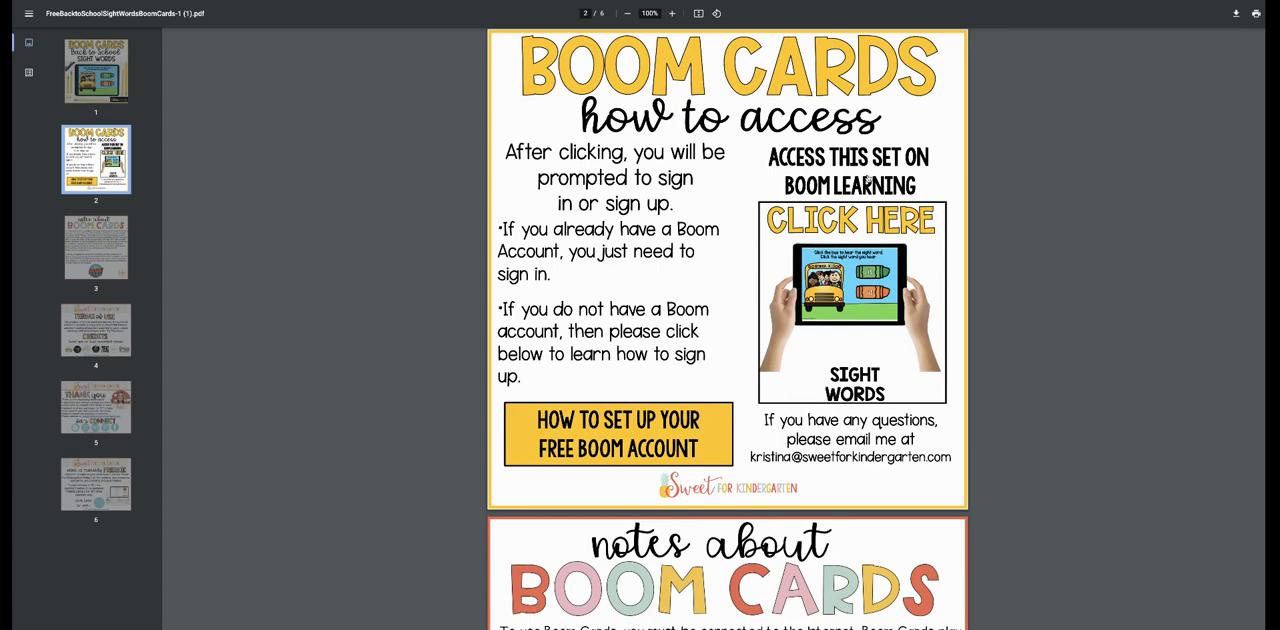
mouse_move(872, 308)
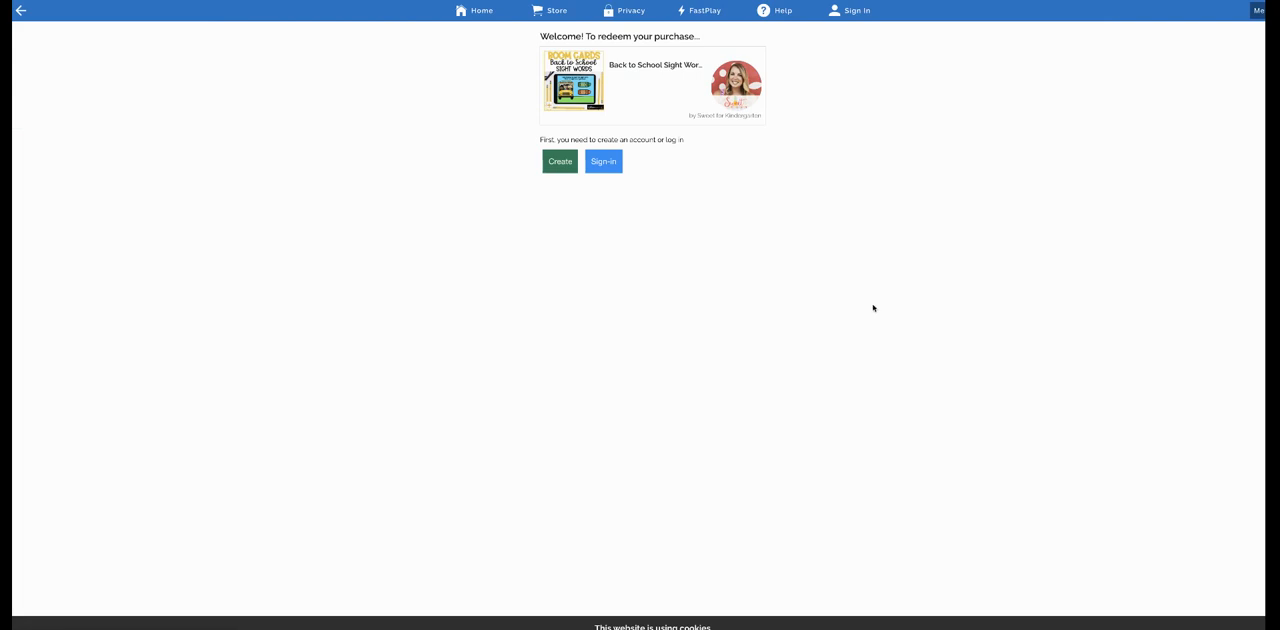
mouse_move(572, 118)
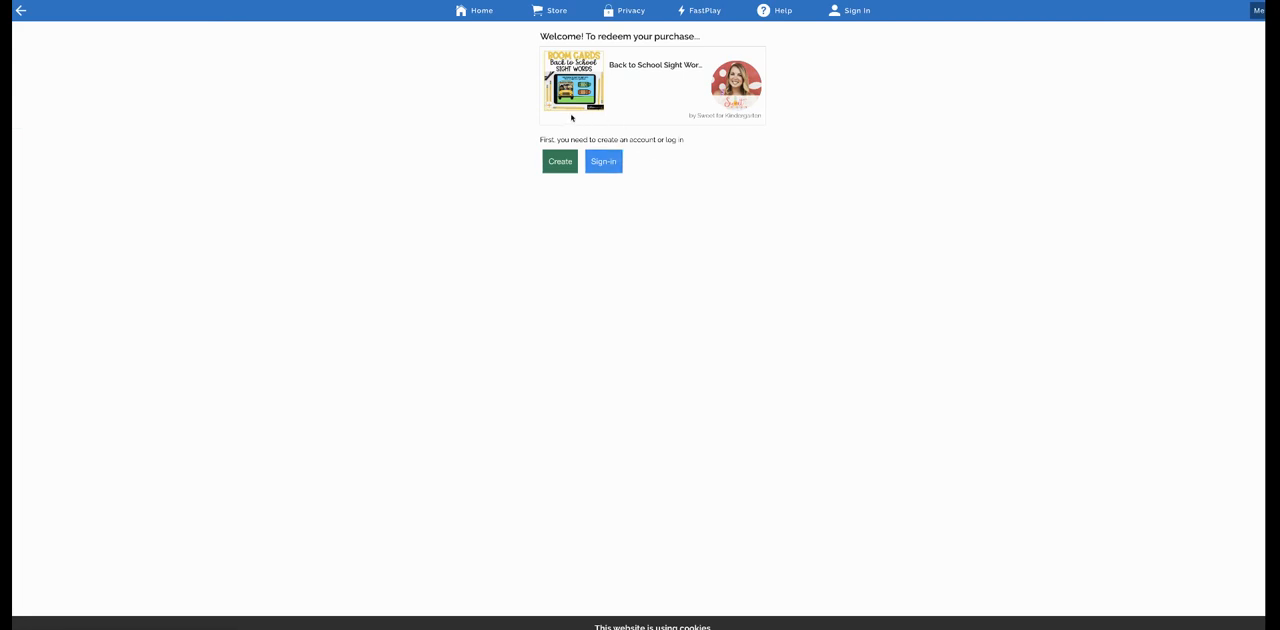
Start a new account via Join with Email and enter the suggested 'krisj' email address.
click(560, 160)
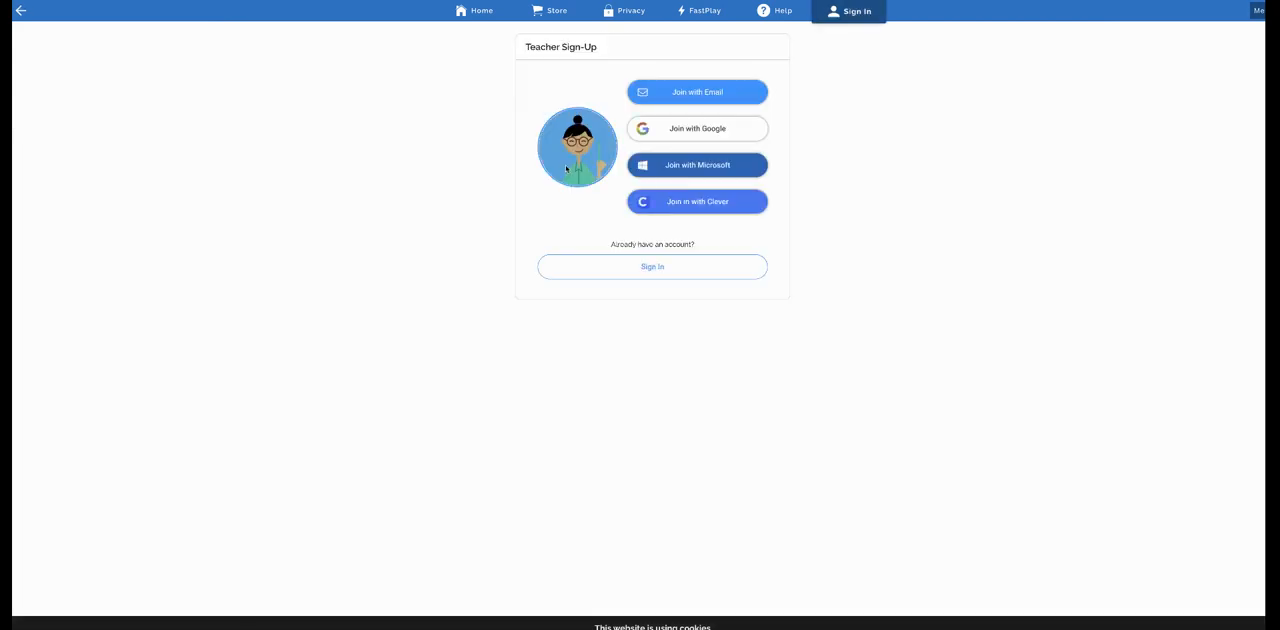
click(696, 92)
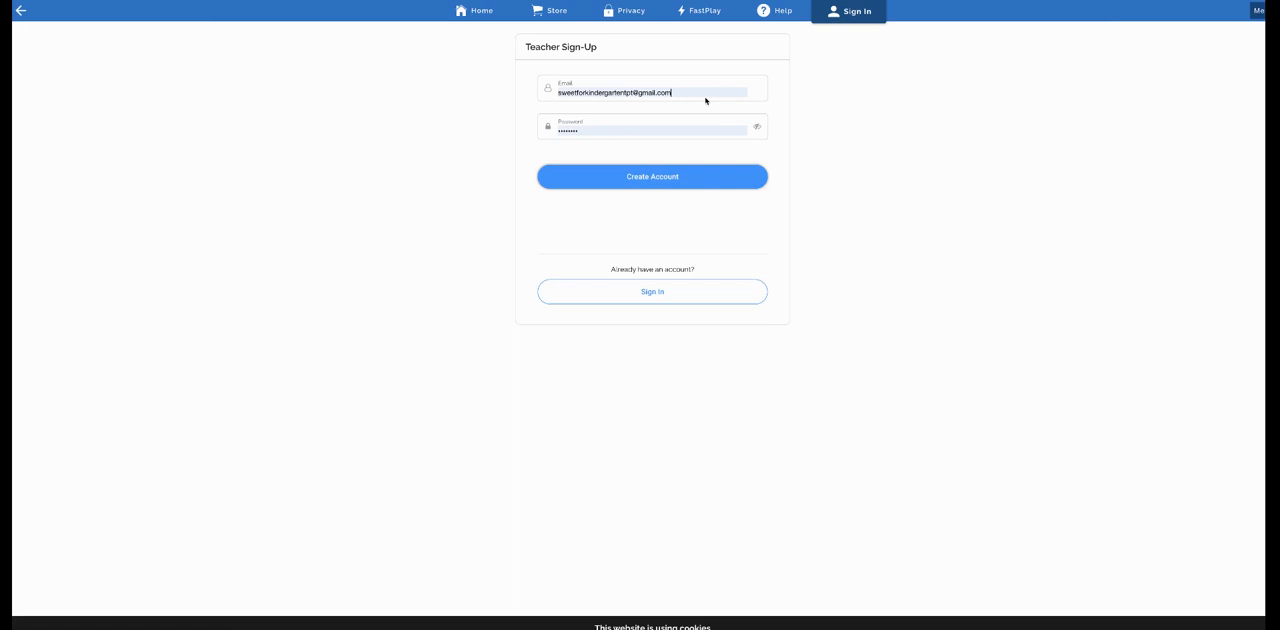
click(650, 92)
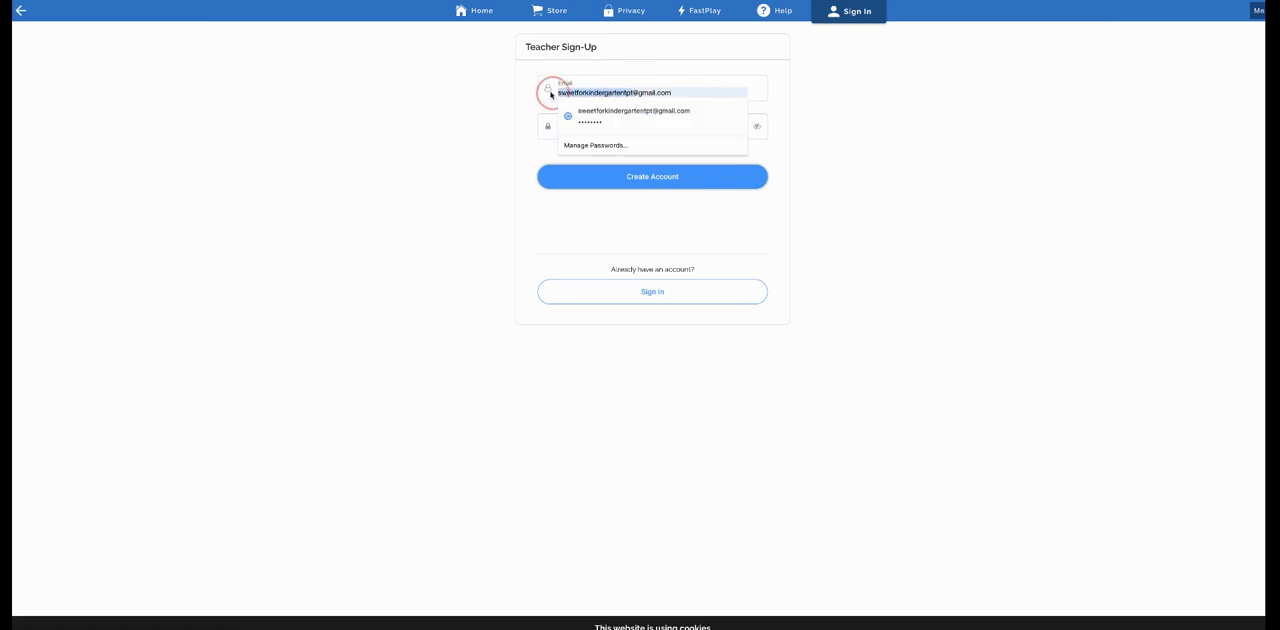
text(krisj)
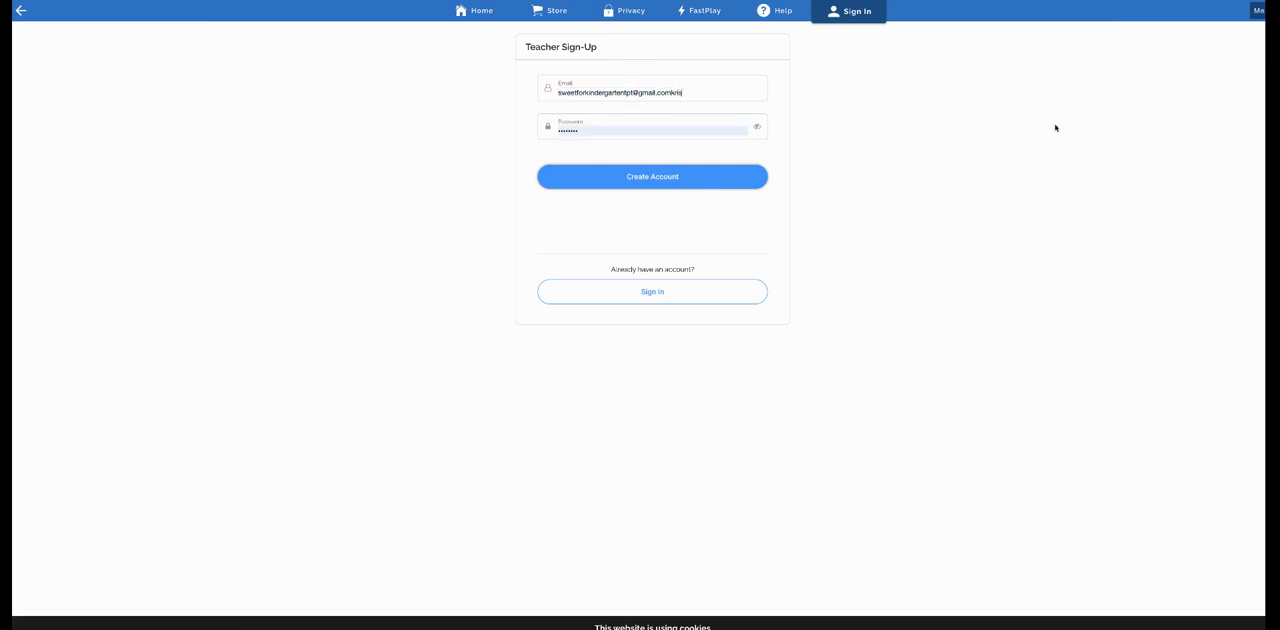
click(652, 88)
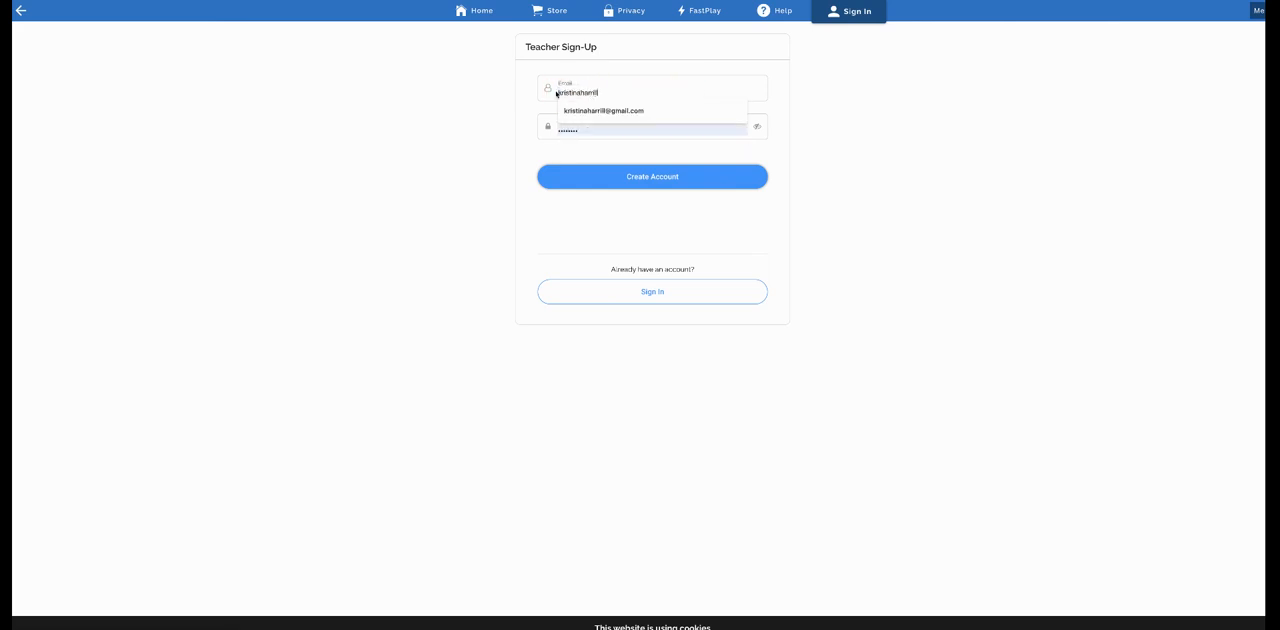
click(604, 112)
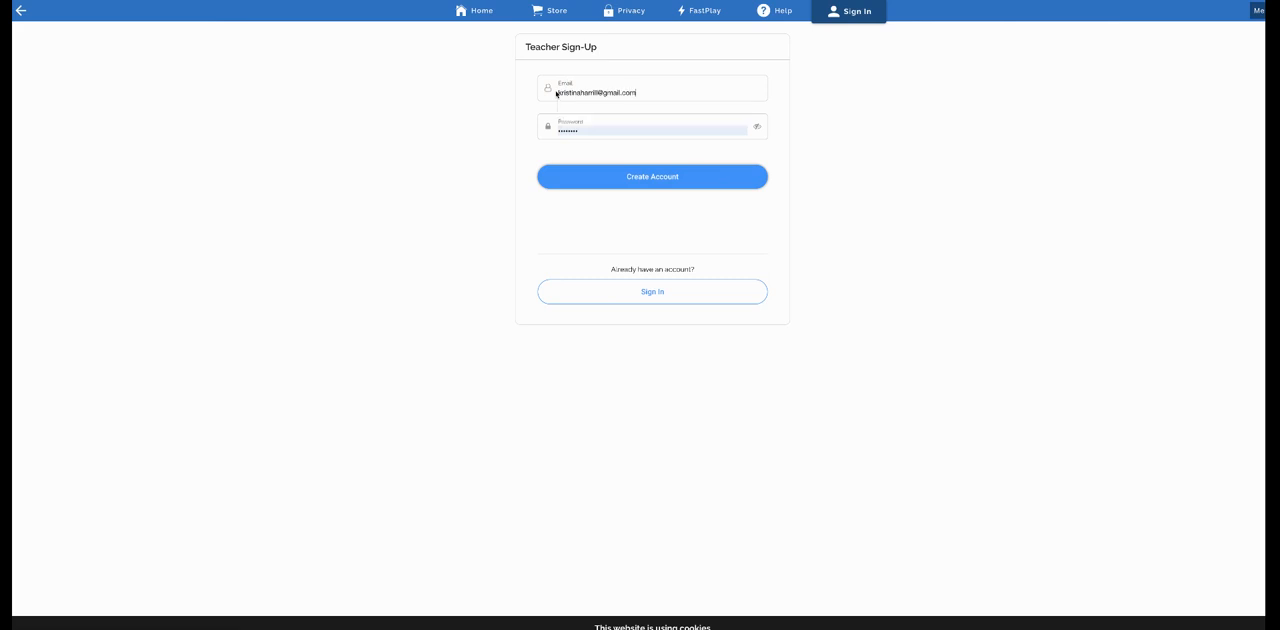
Enter the account password and create the new Boom Learning teacher account.
click(650, 128)
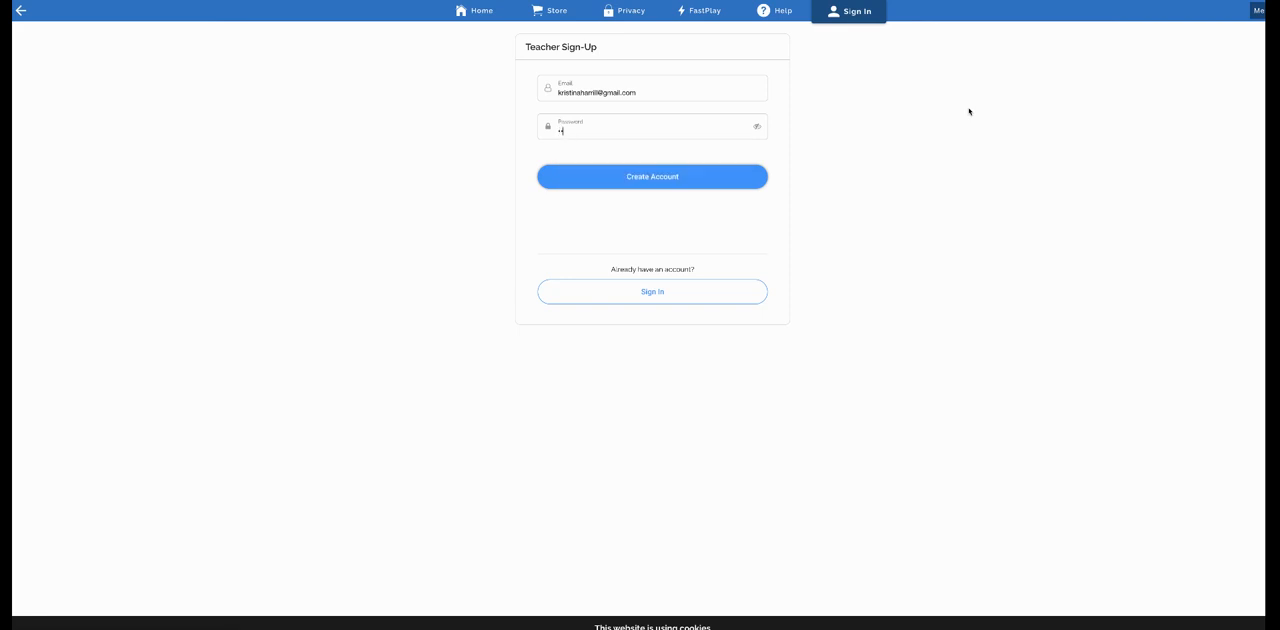
text(password)
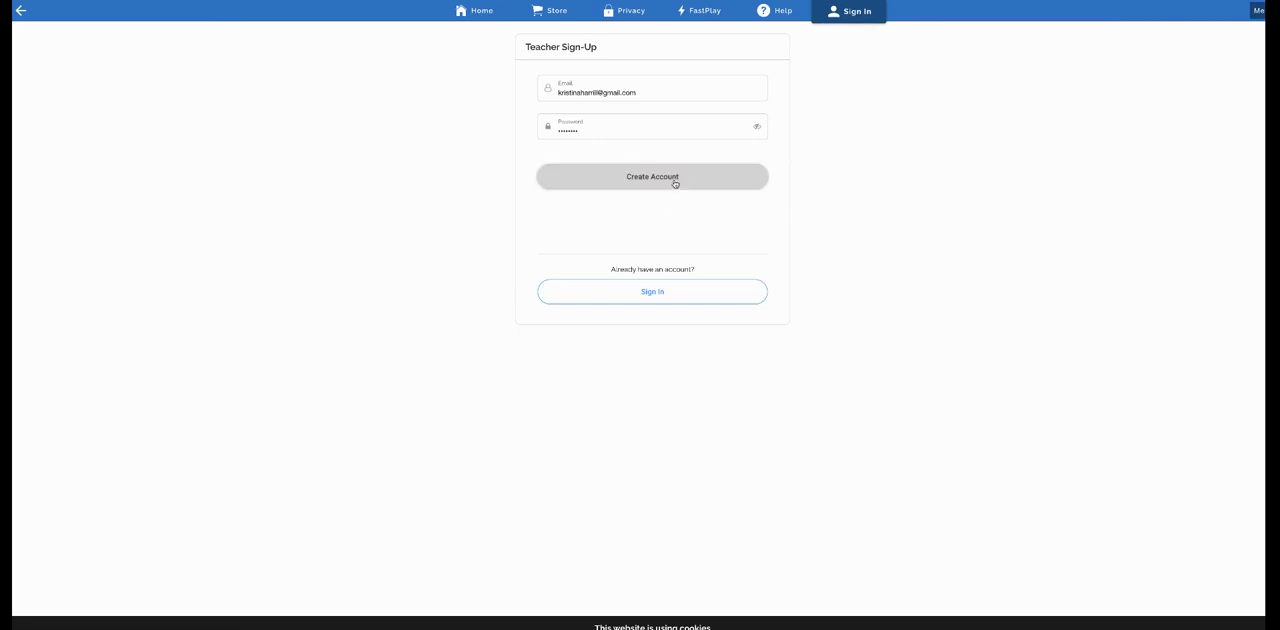
click(652, 176)
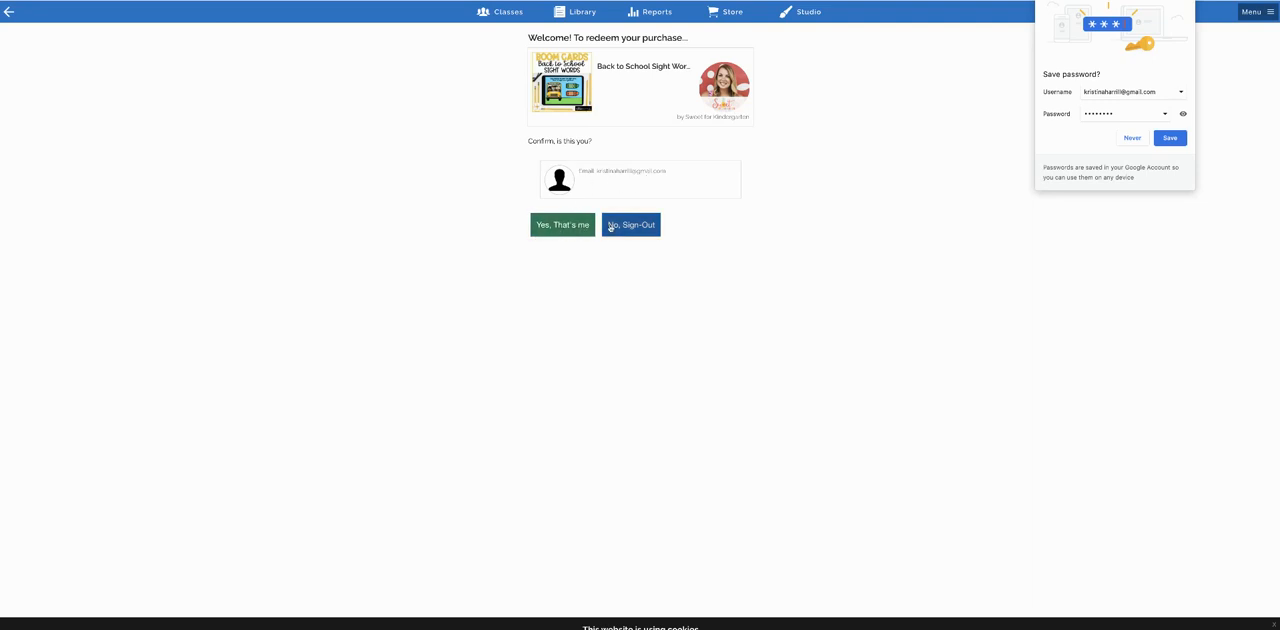
Confirm 'Yes, That's me' and redeem the Back to School Sight Words deck into the library.
click(560, 224)
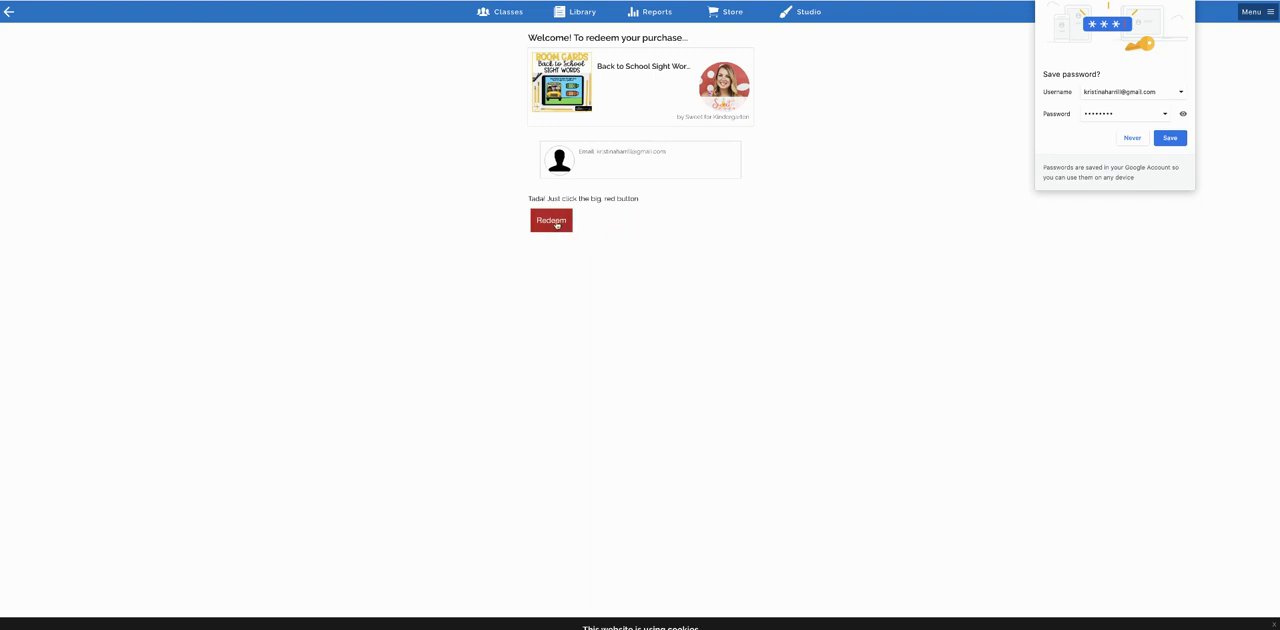
click(550, 220)
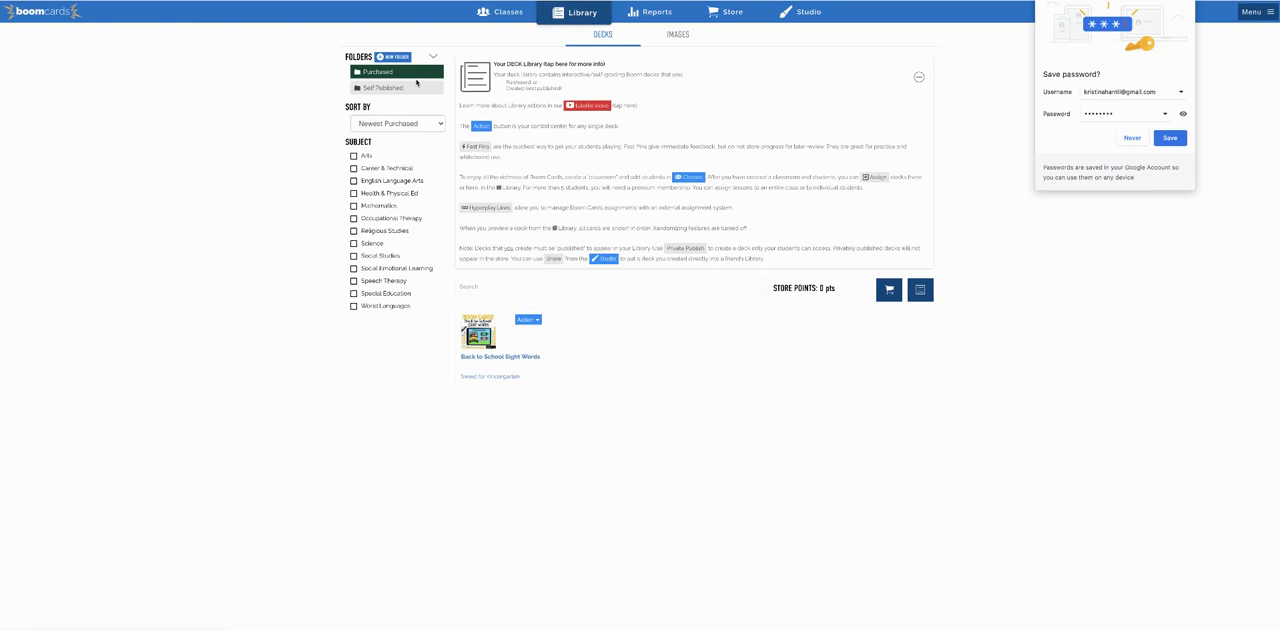
mouse_move(700, 300)
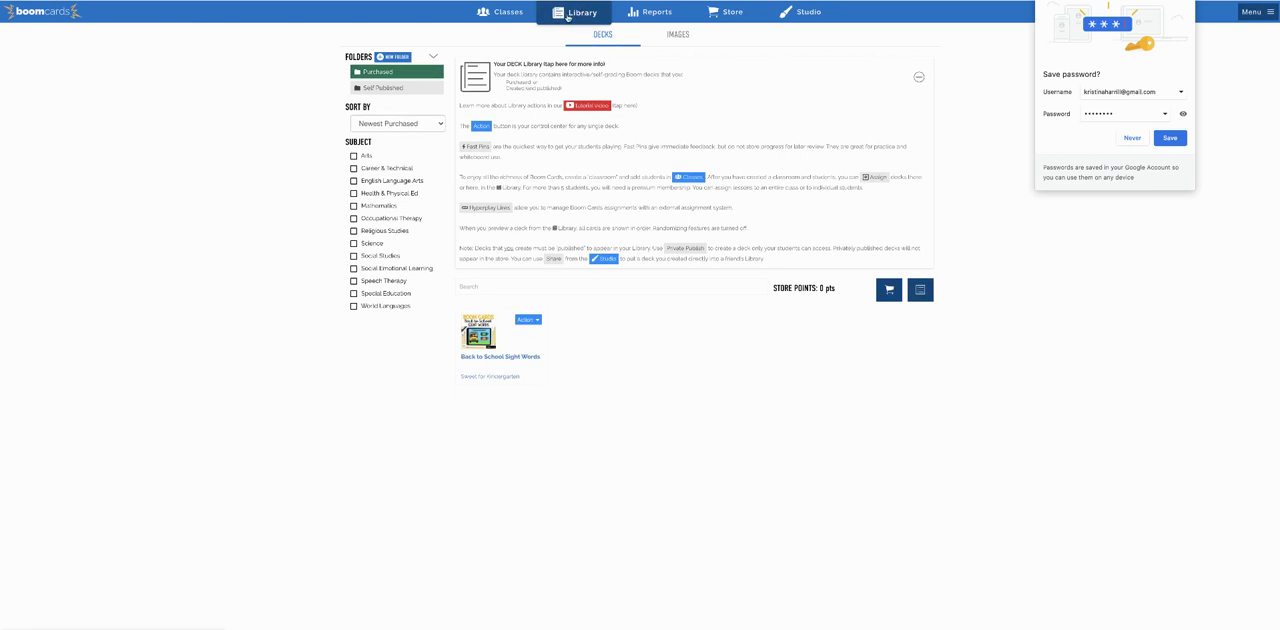
click(528, 320)
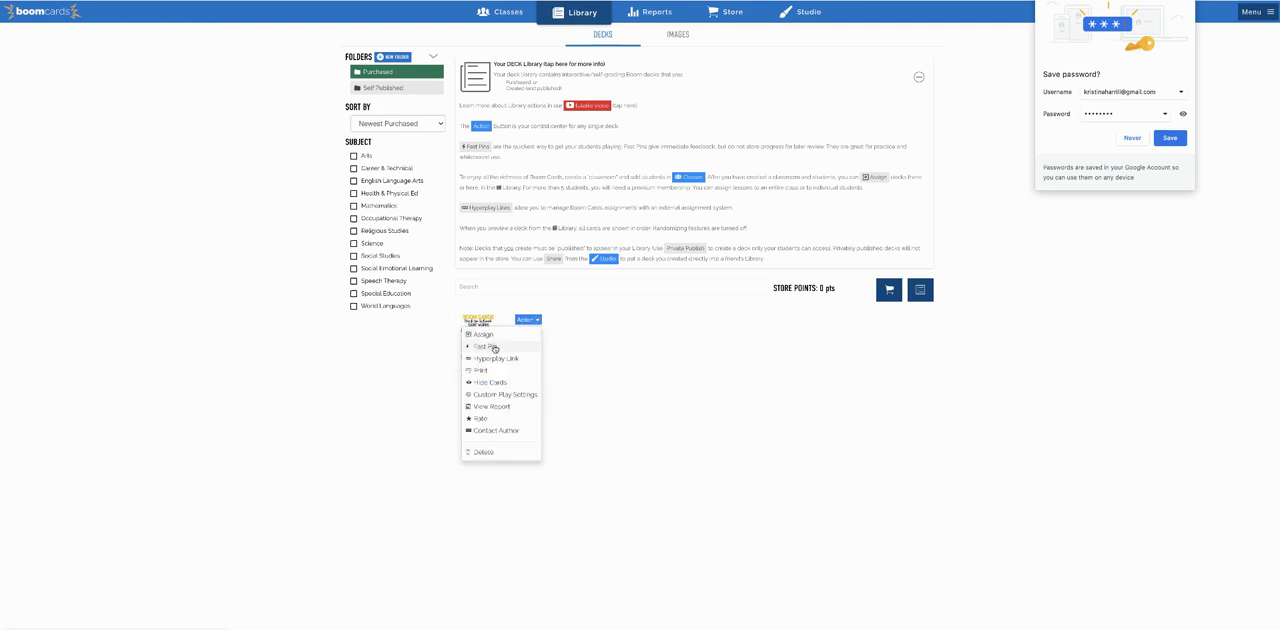
click(484, 348)
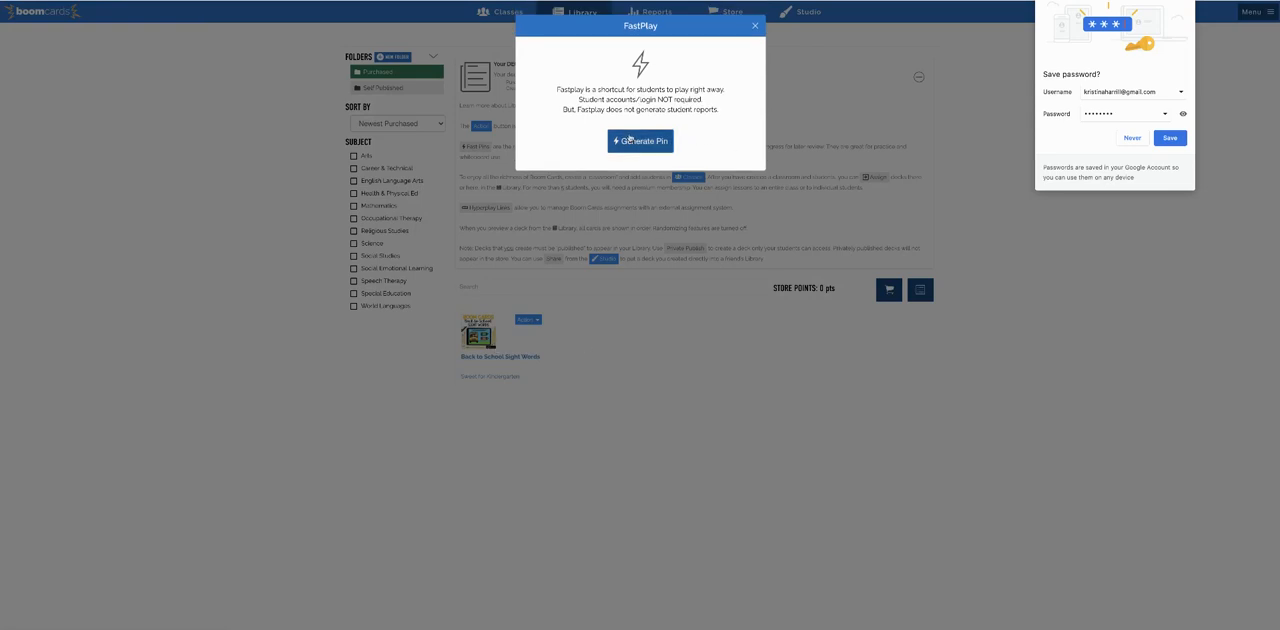
click(640, 140)
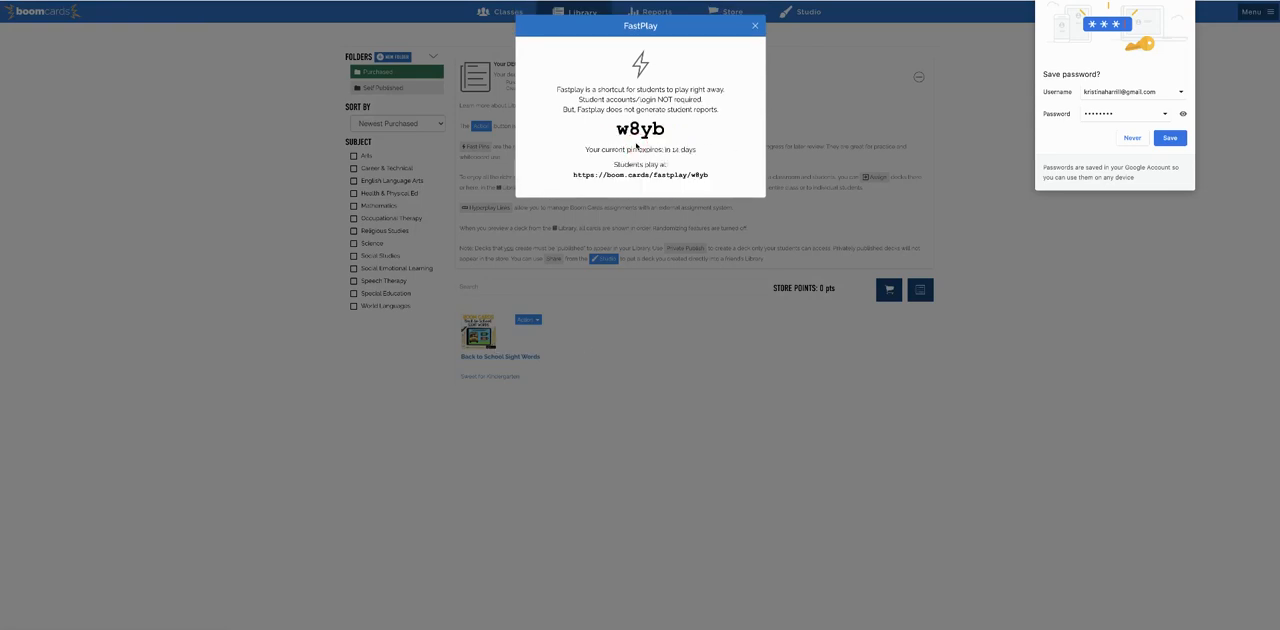
click(640, 176)
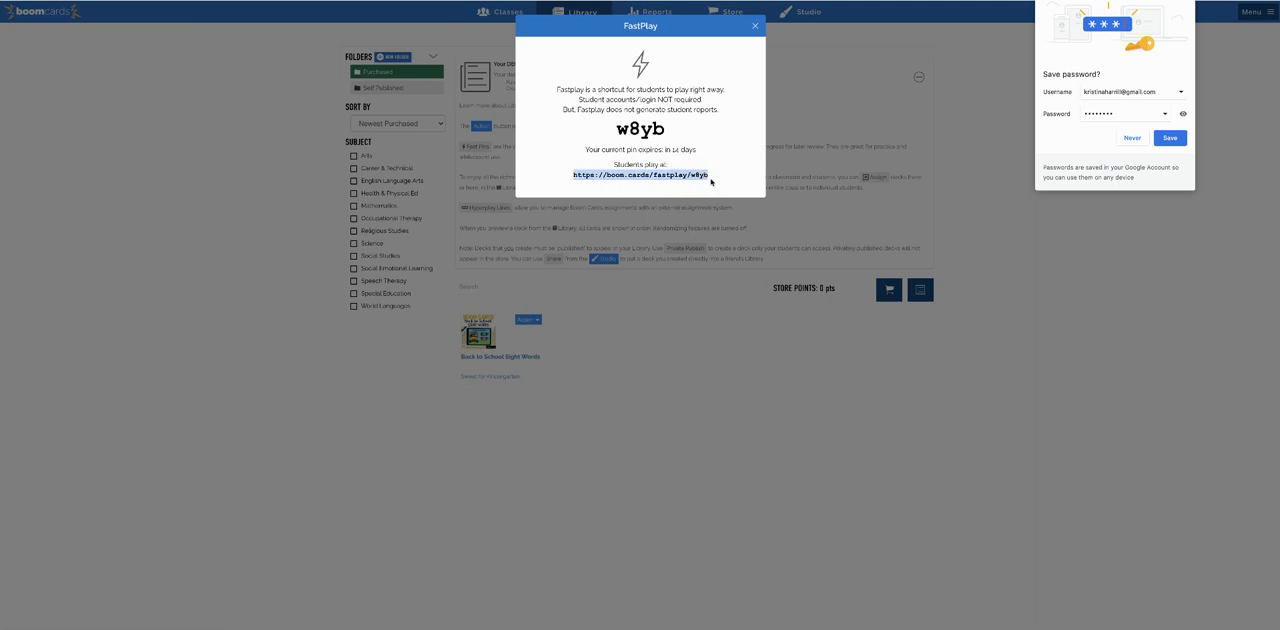
mouse_move(716, 174)
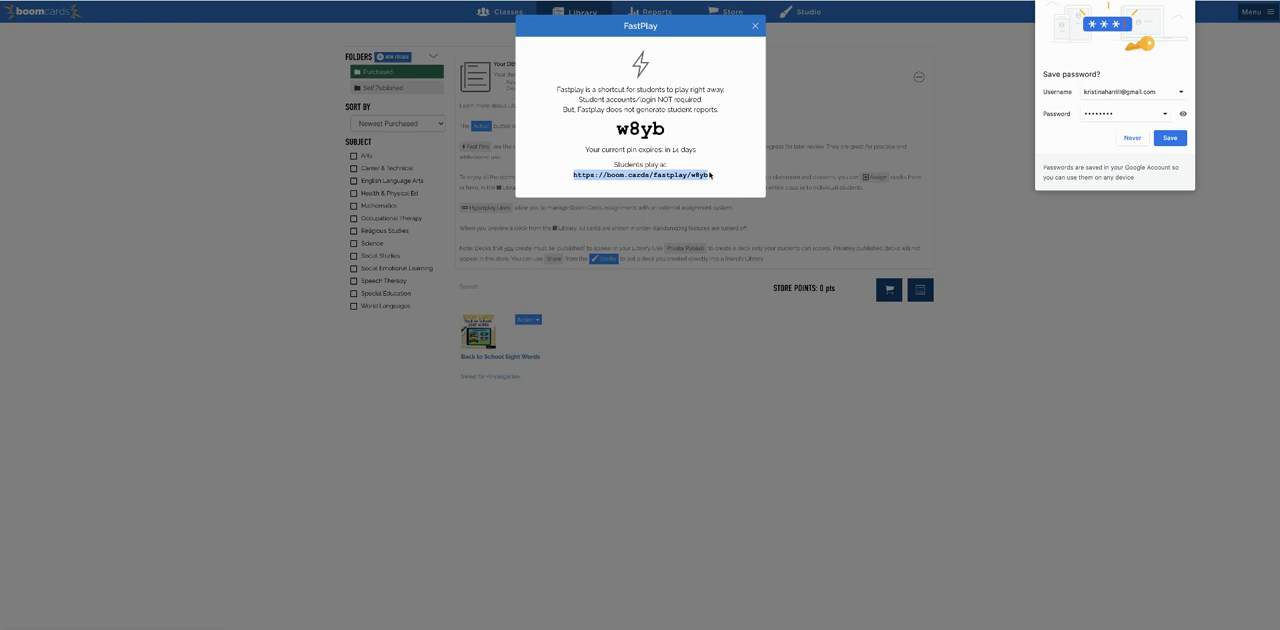
mouse_move(710, 176)
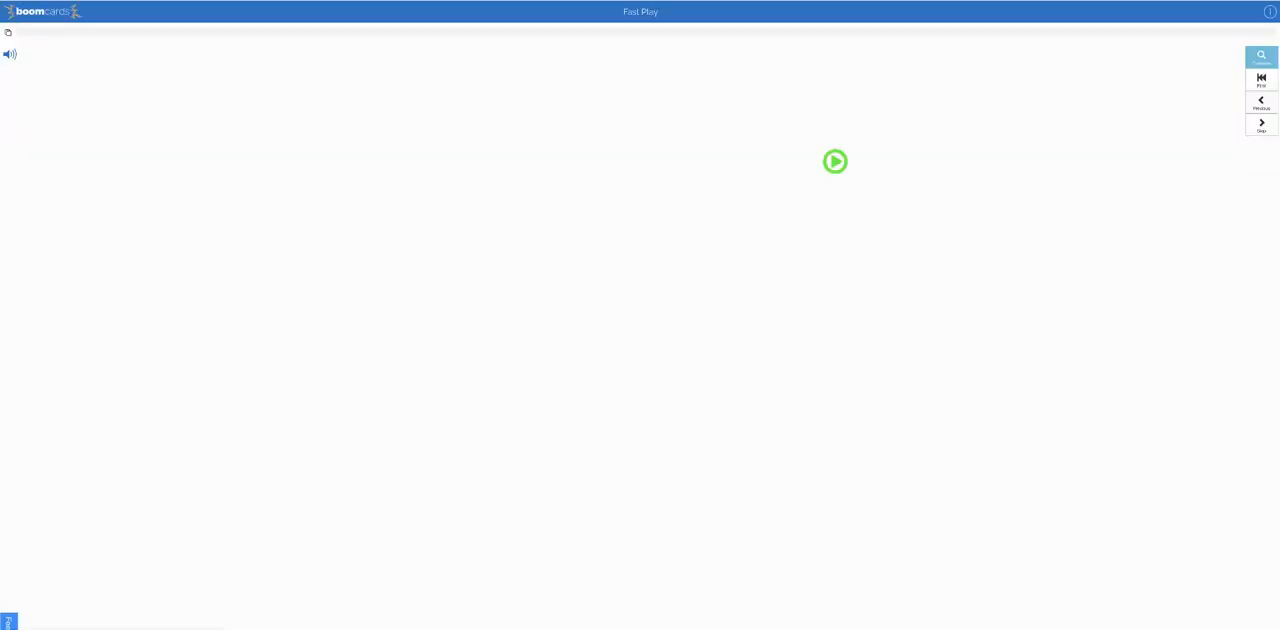
Start Fast Play and answer the sight word cards, choosing the 'to' and 'go' crayons.
click(836, 160)
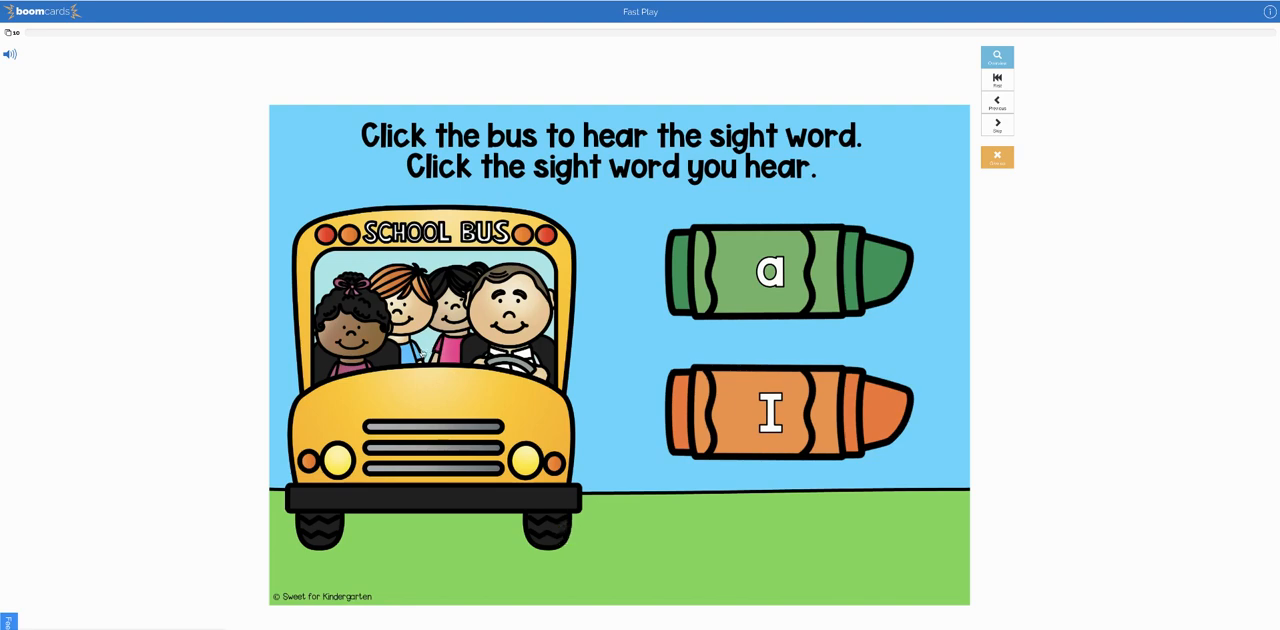
click(788, 270)
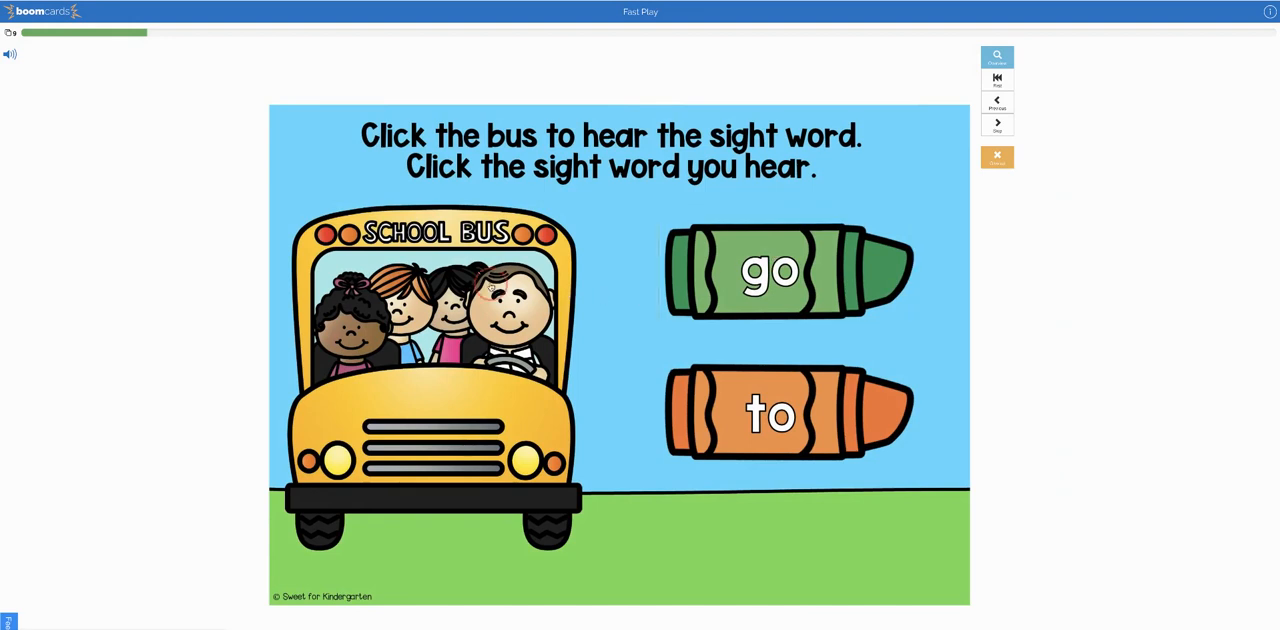
click(770, 412)
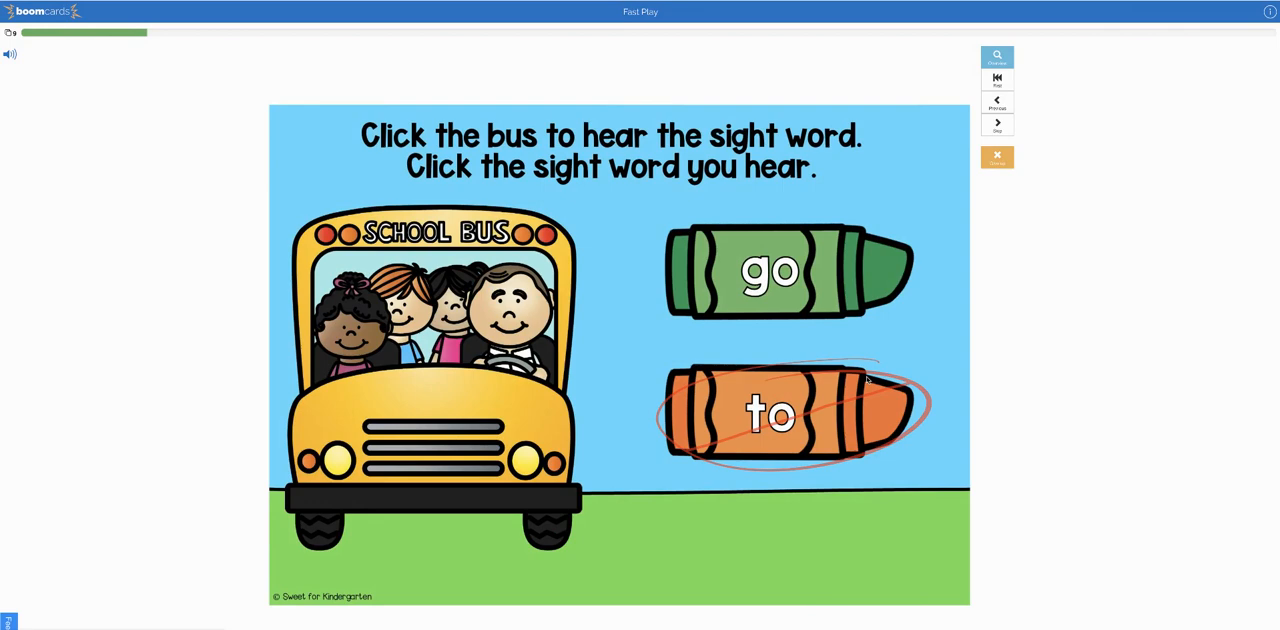
click(780, 270)
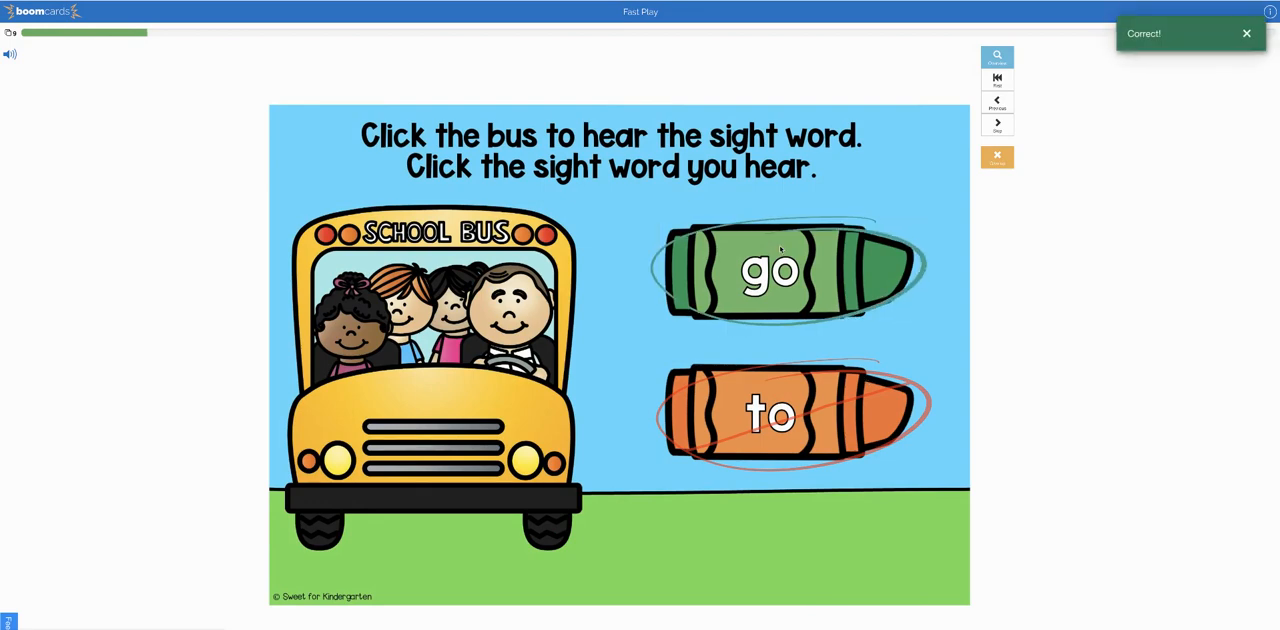